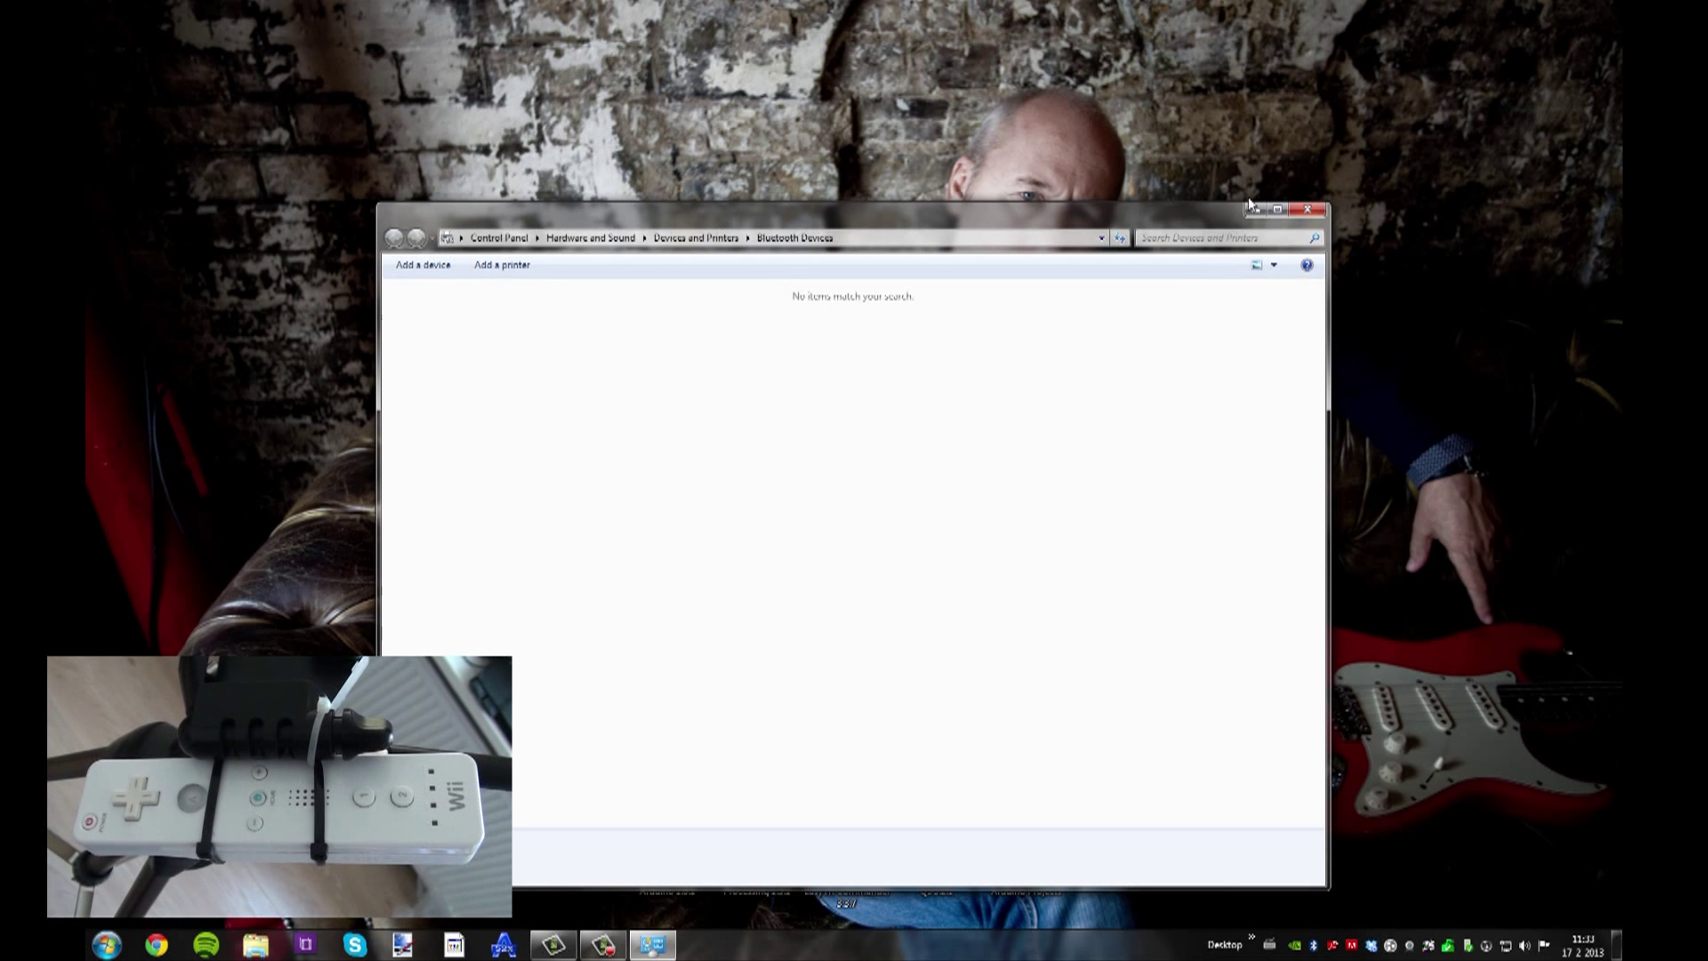
Add the discovered Bluetooth input device, pairing it without a code, and confirm success.
click(423, 263)
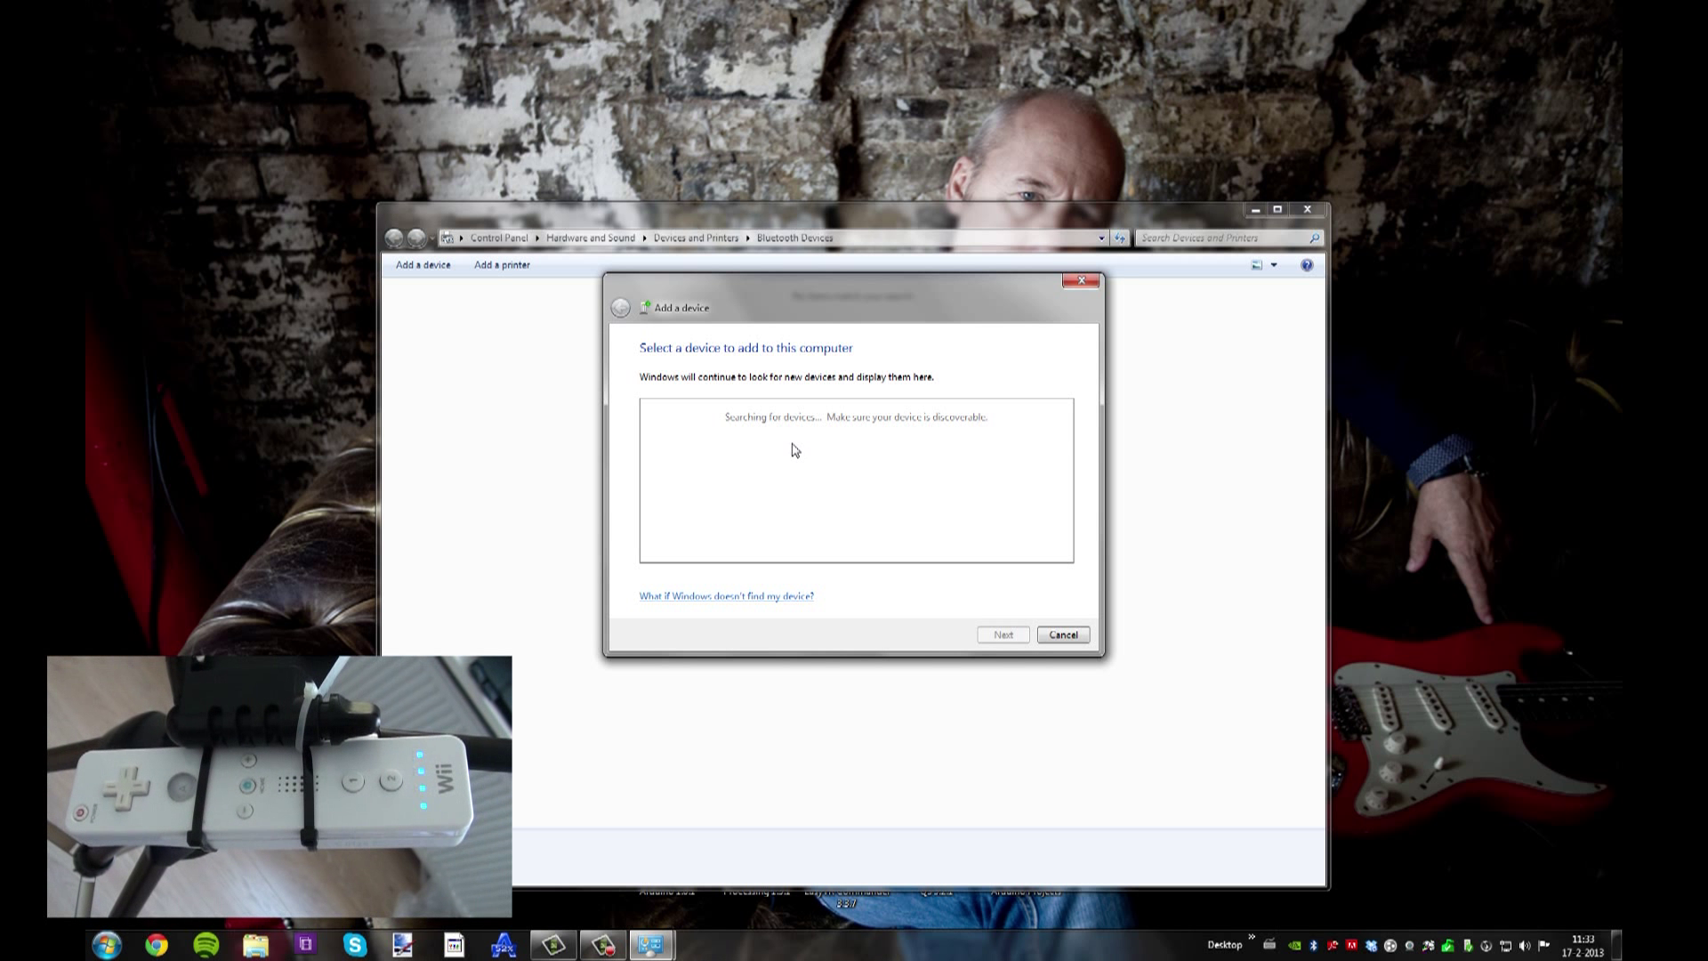
mouse_move(790, 454)
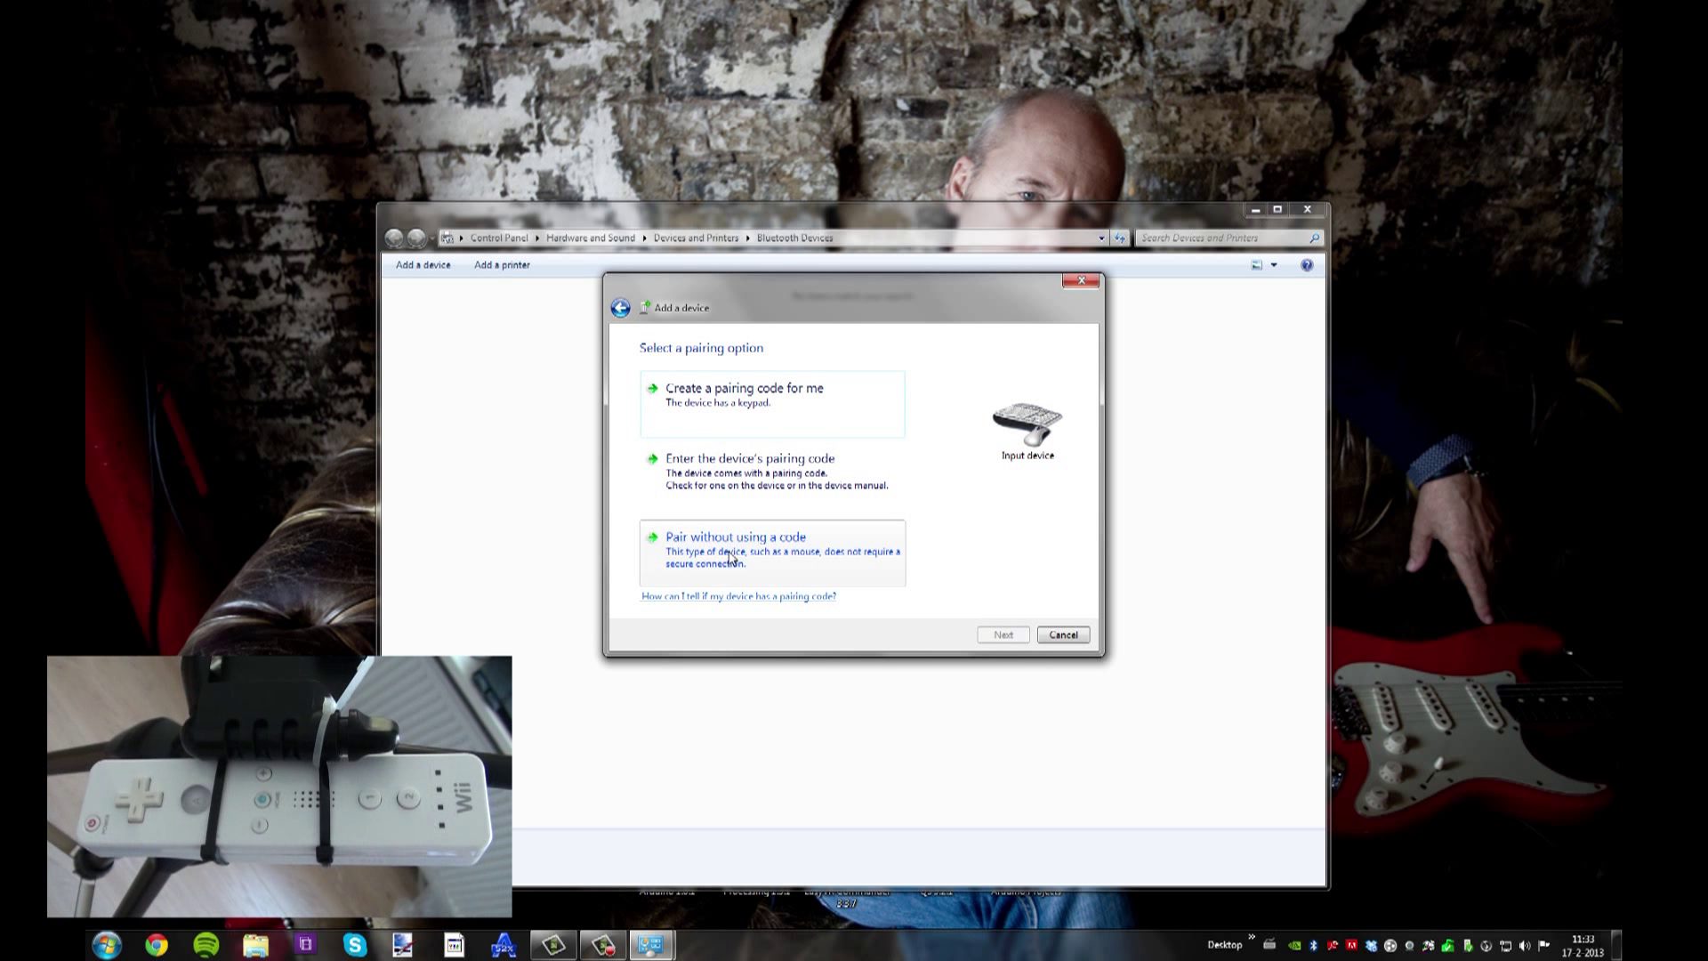
click(735, 536)
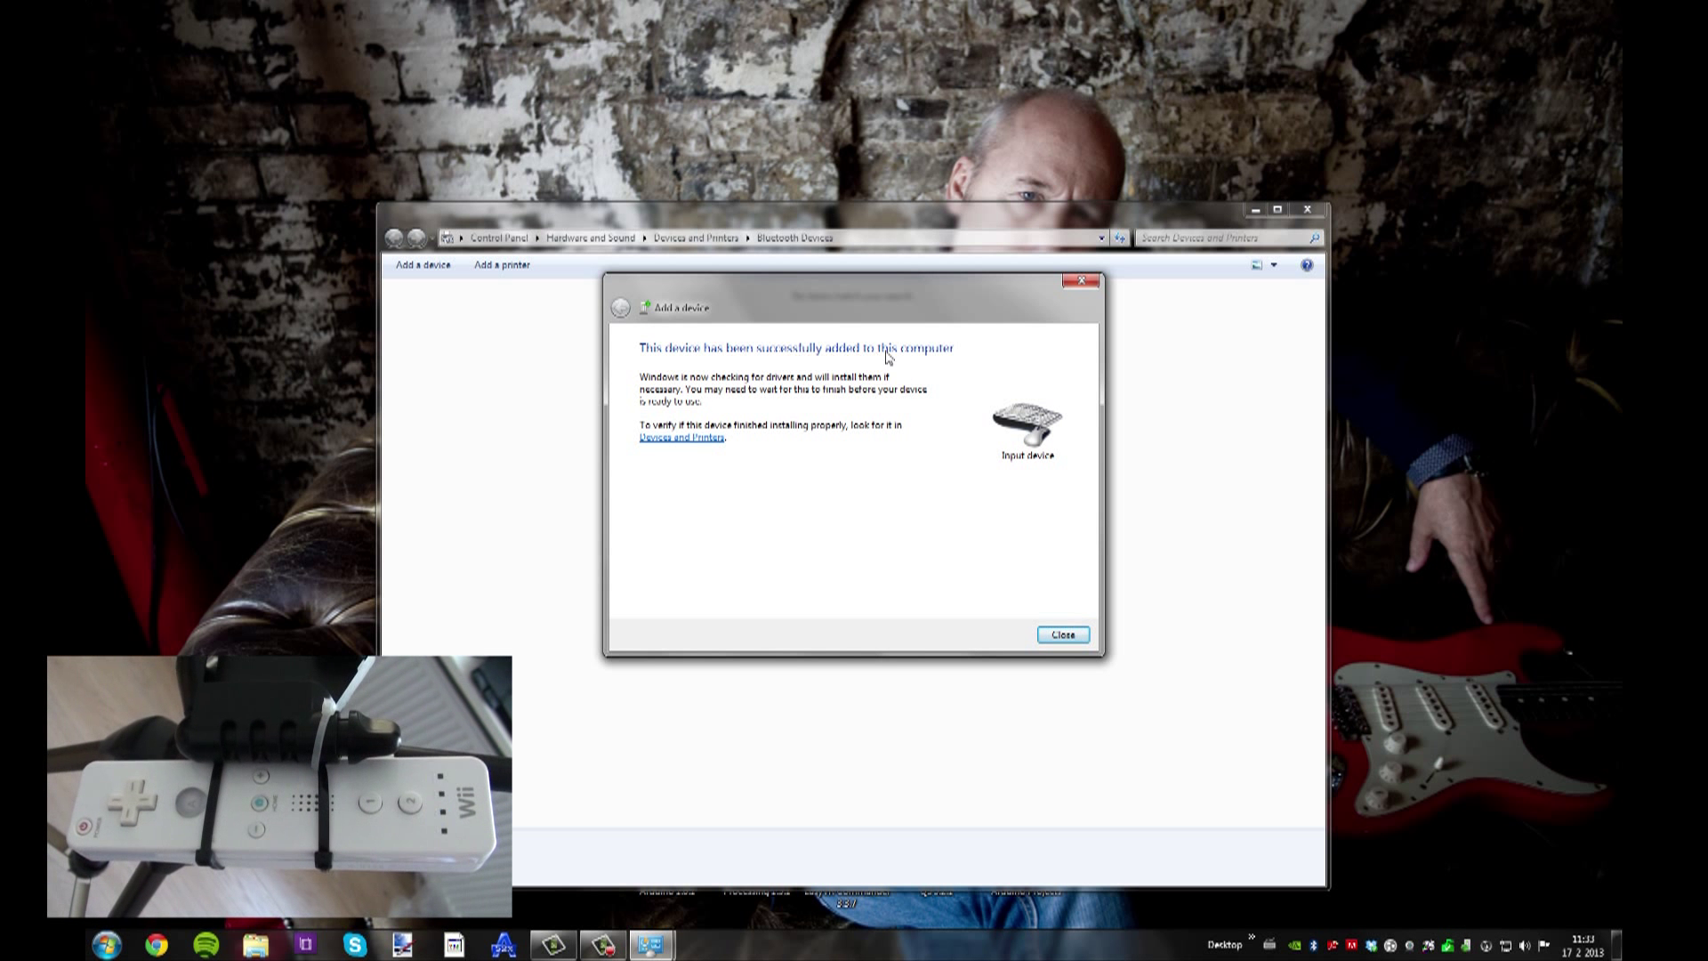
click(1060, 634)
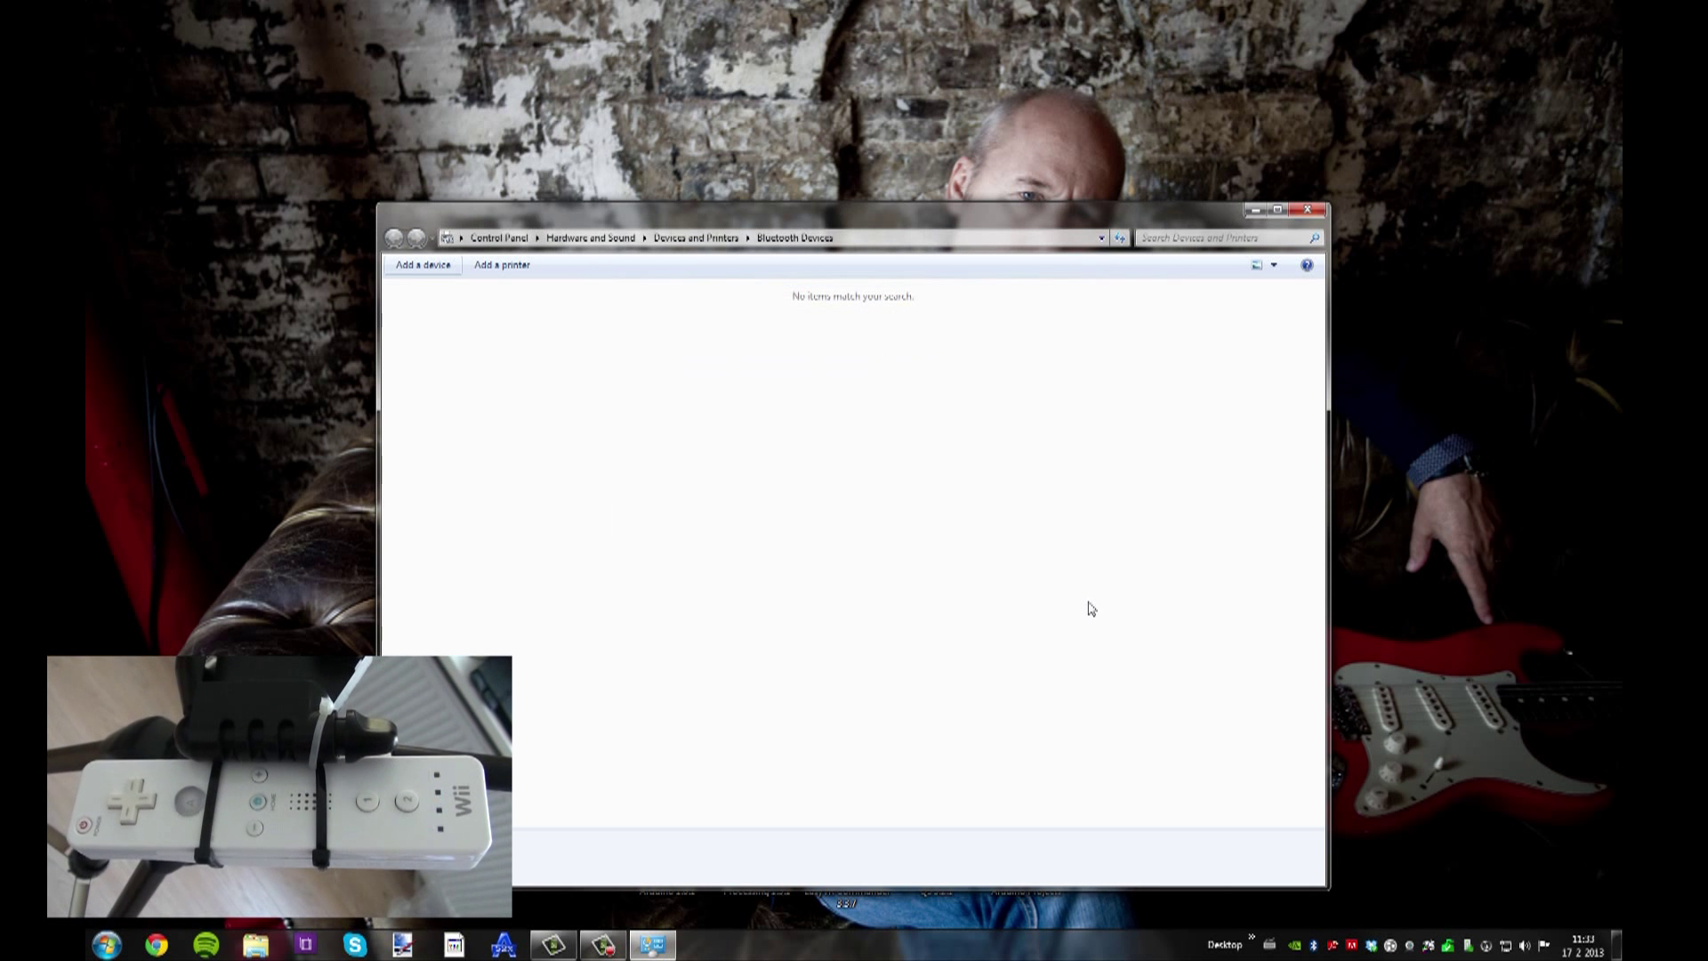
Close Bluetooth Devices and run WiimoteWhiteboard.exe from its desktop folder.
click(1306, 210)
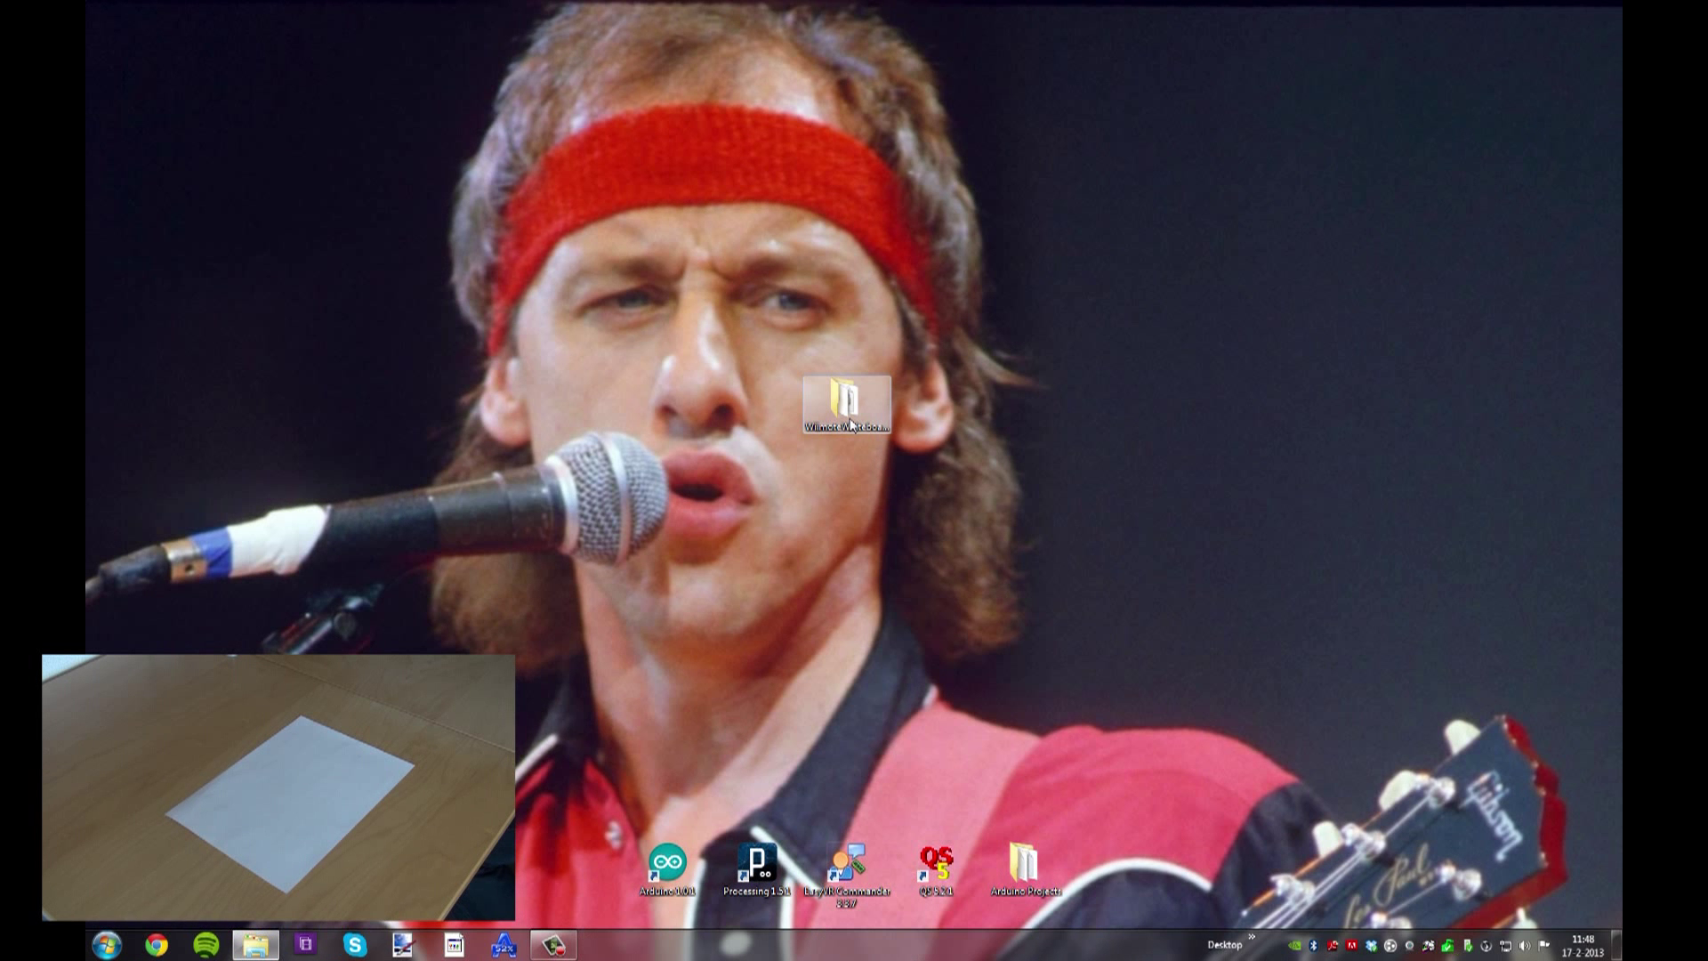
double_click(847, 399)
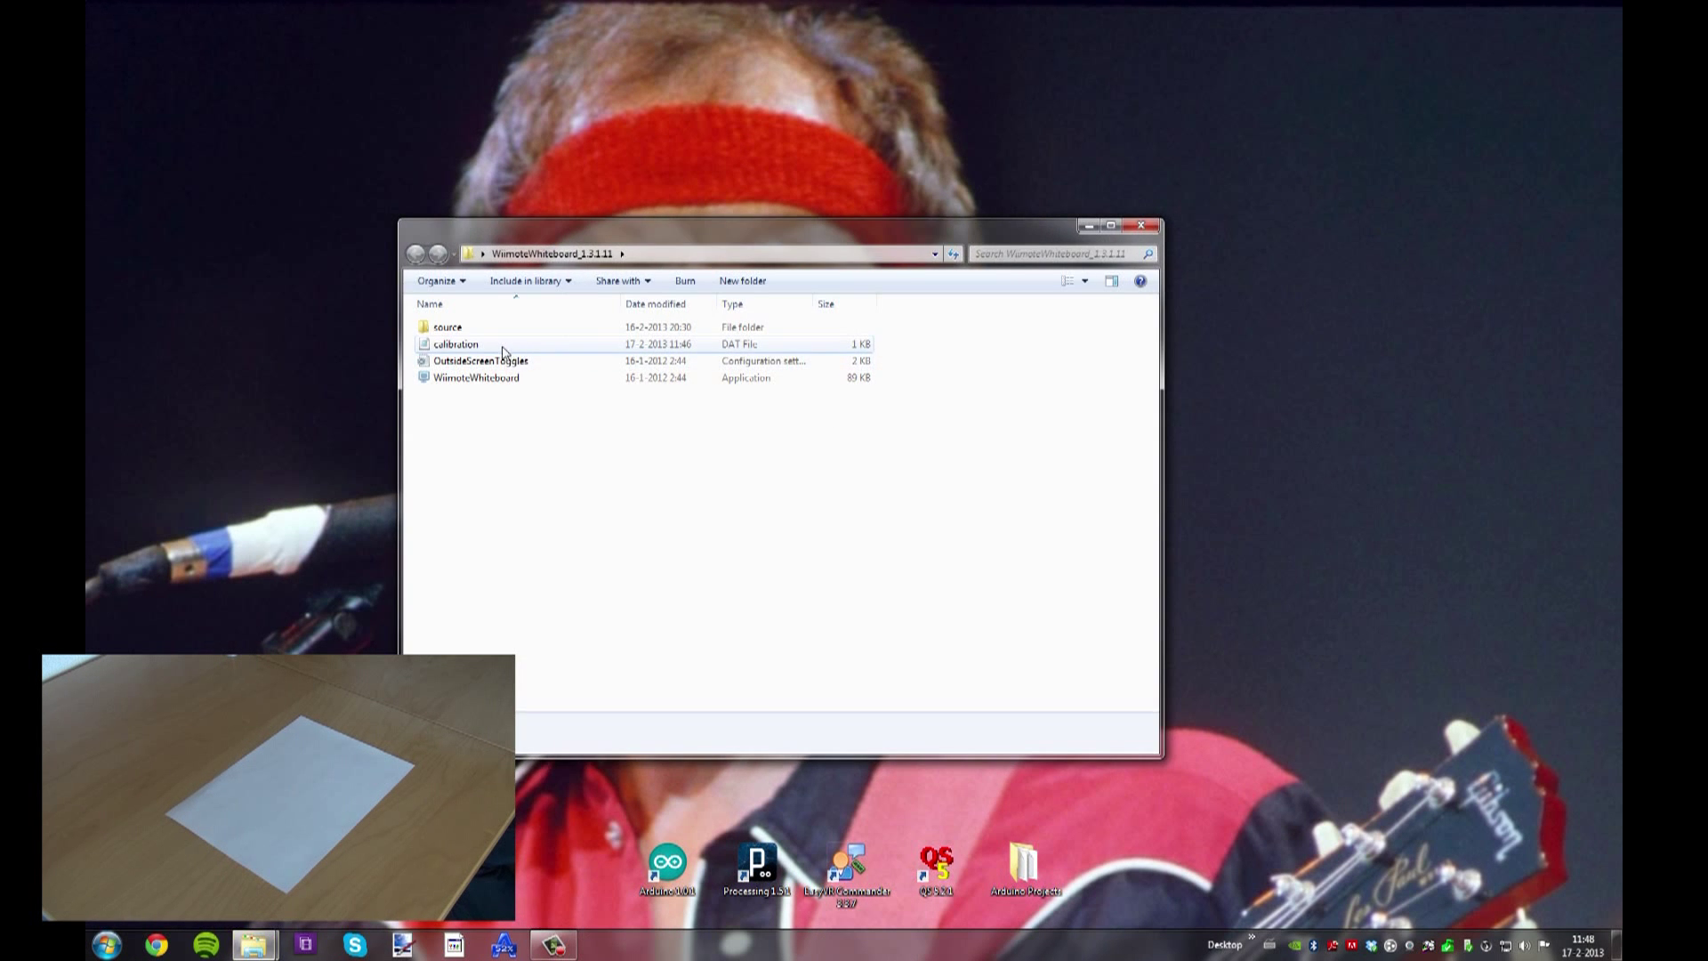
right_click(477, 377)
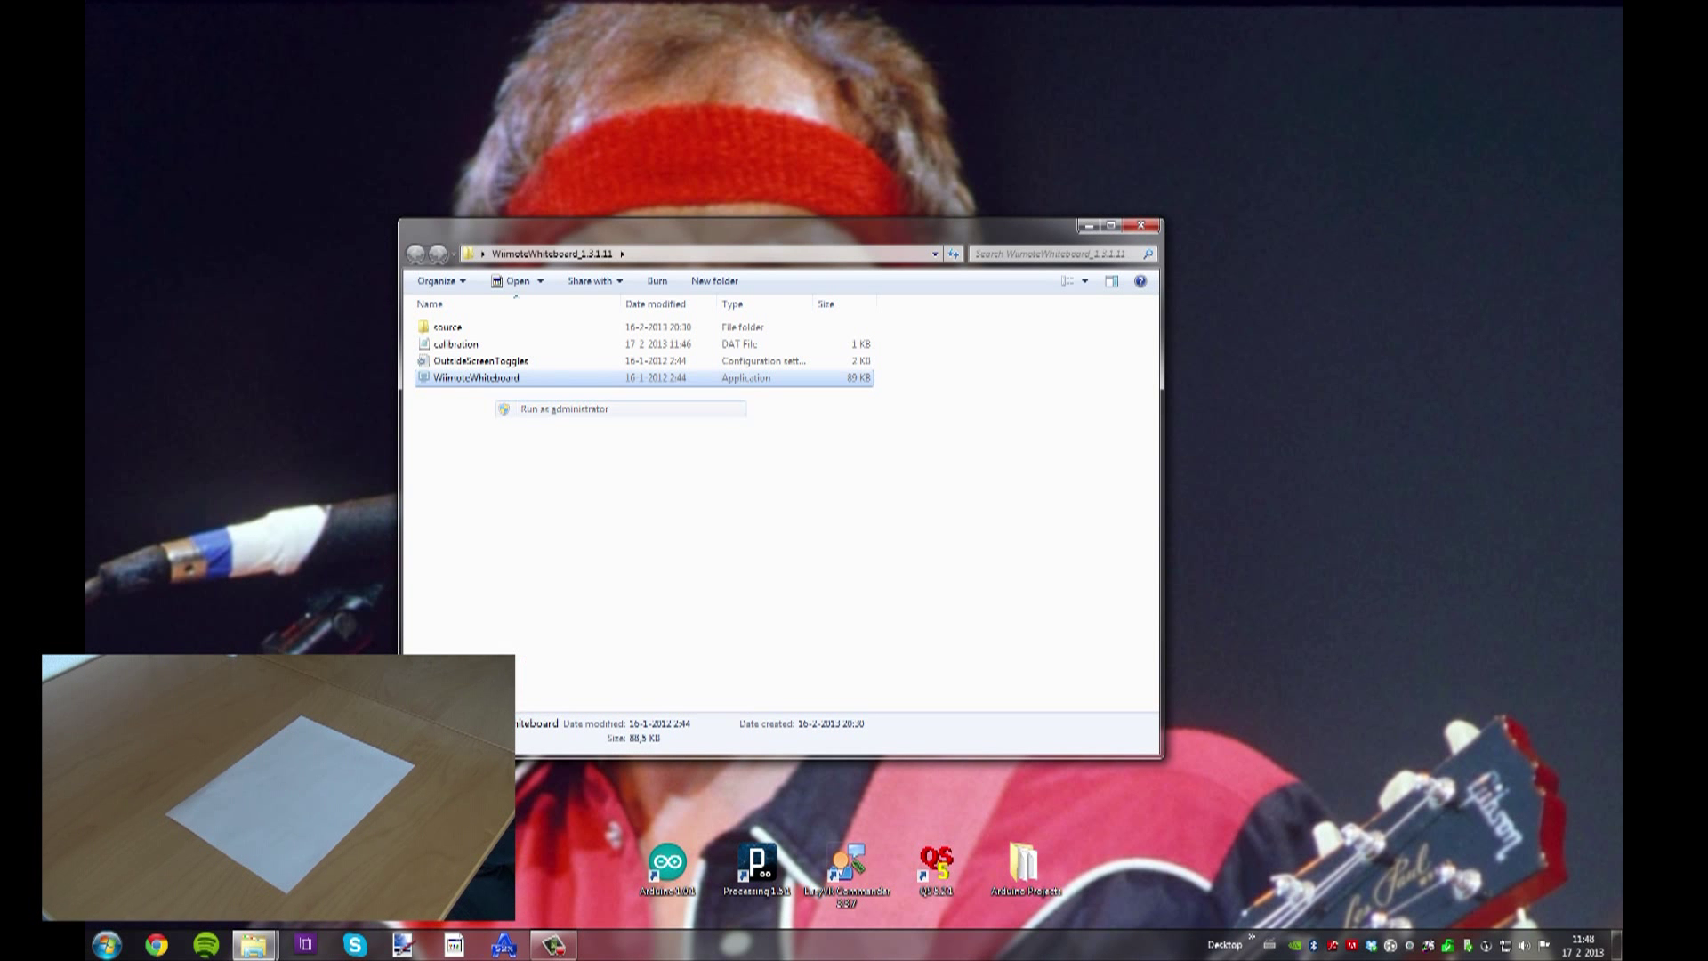
click(849, 537)
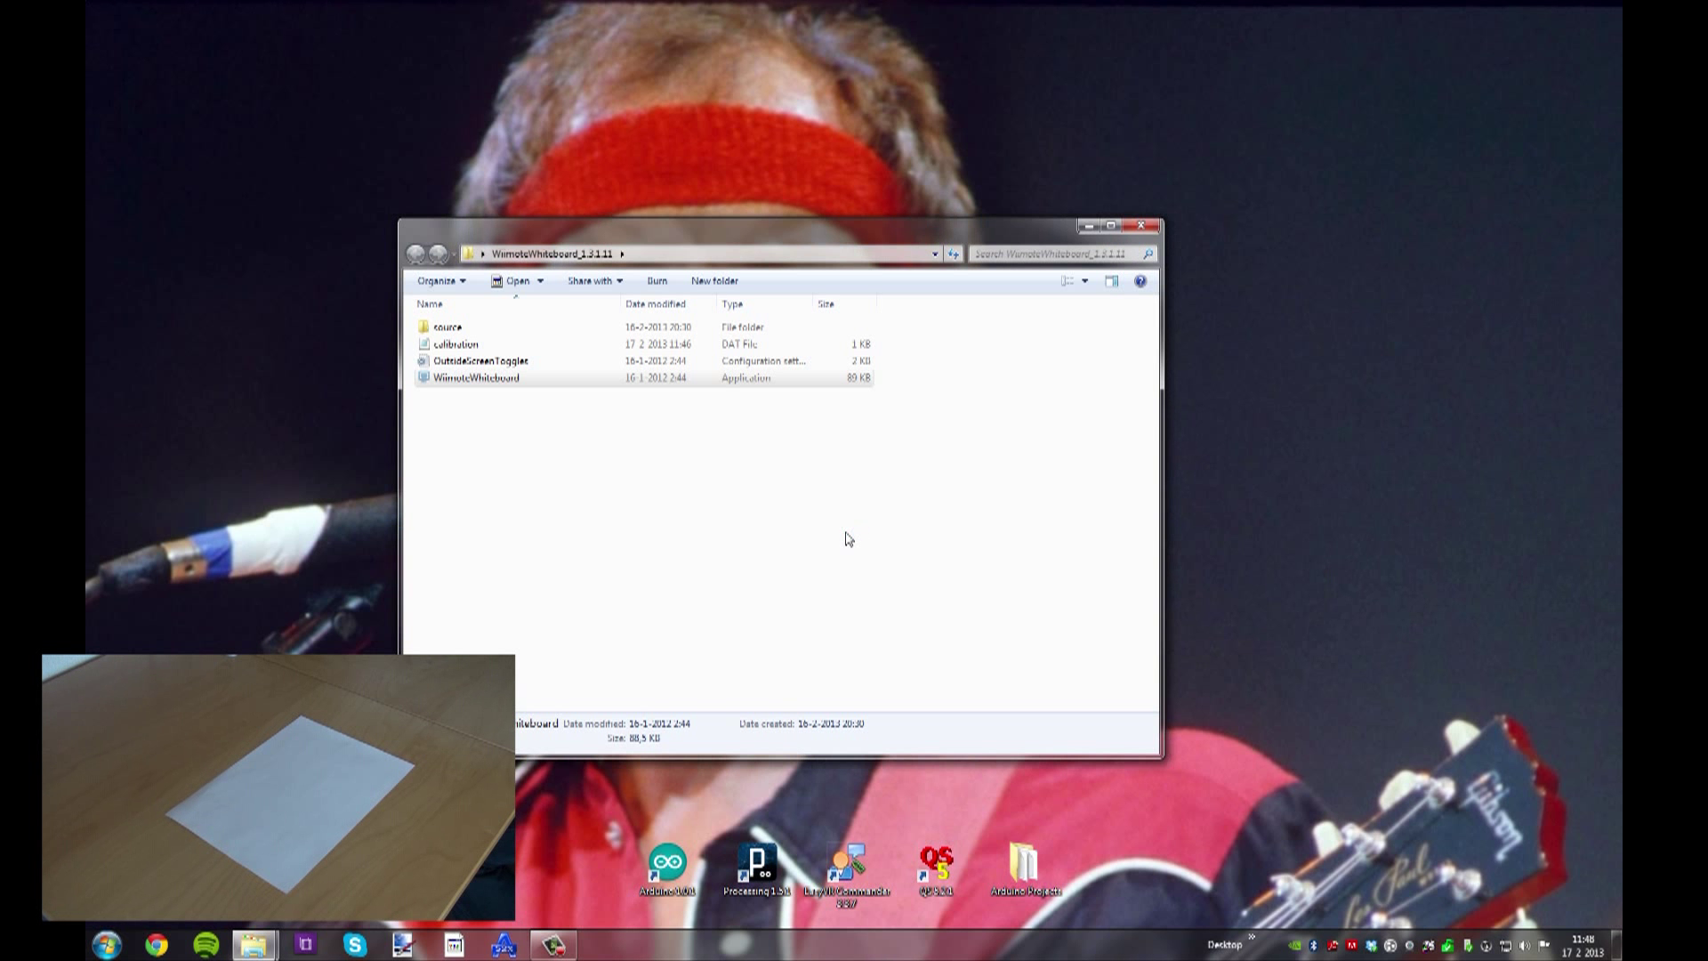
double_click(477, 377)
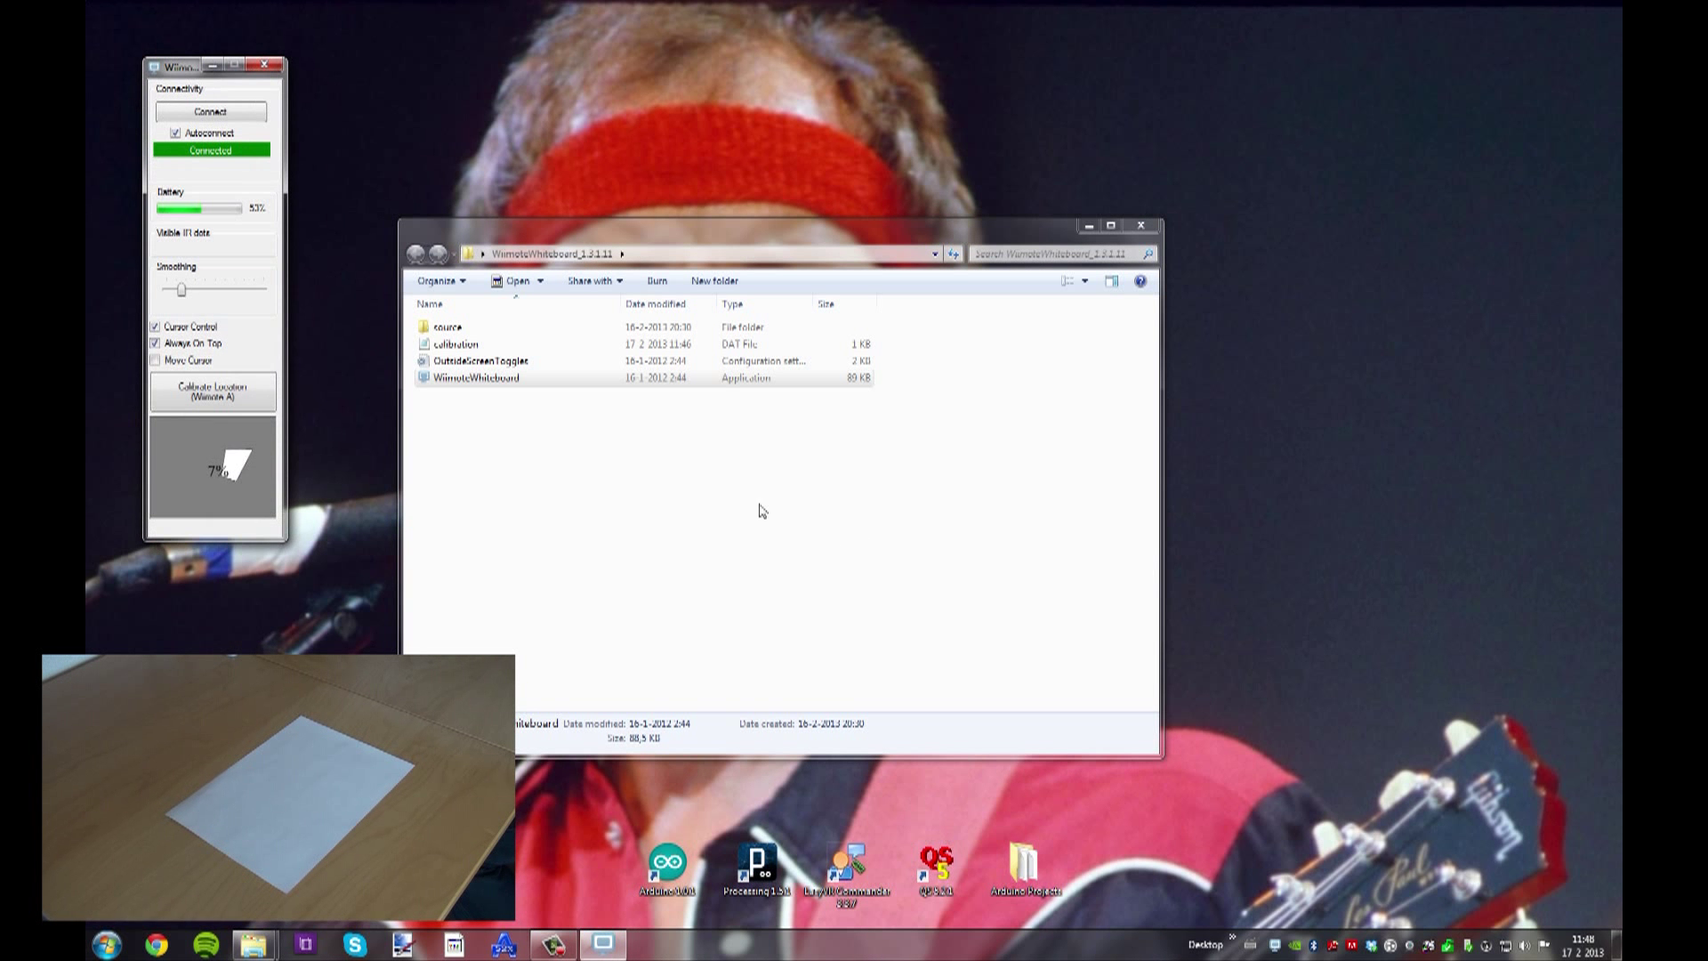
Close the Explorer window and move the Wiimote Whiteboard window aside.
click(1141, 226)
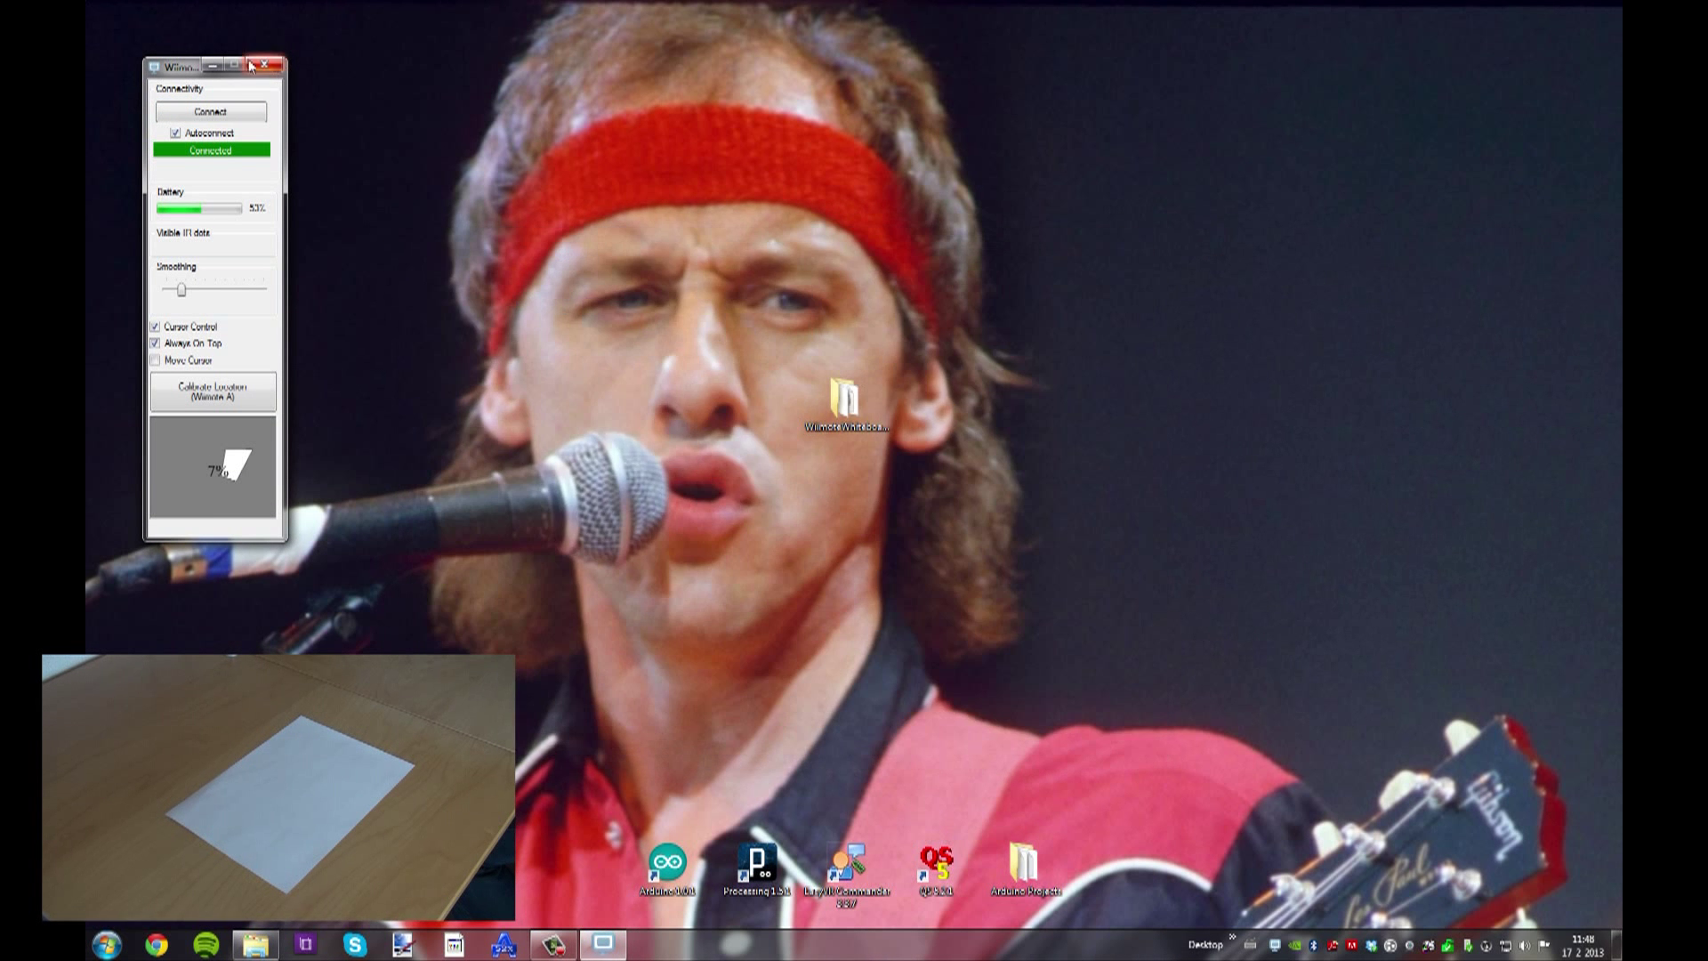
drag(175, 66, 632, 130)
text(paint)
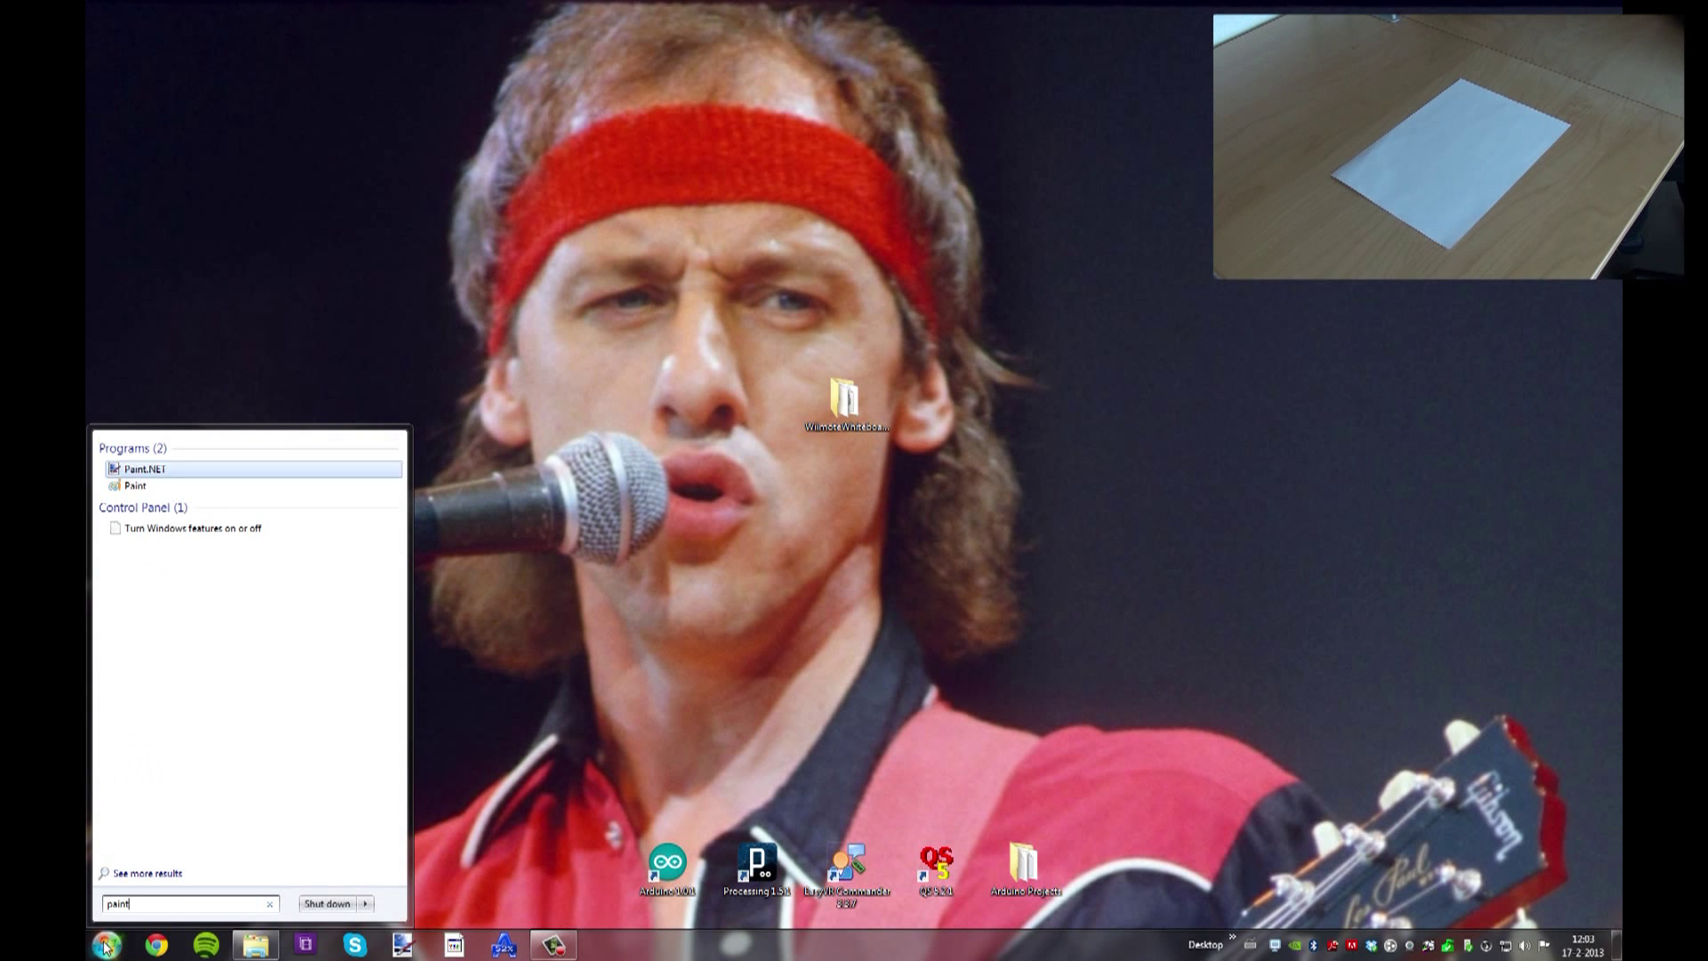
Launch Paint from the Start menu search results.
click(135, 484)
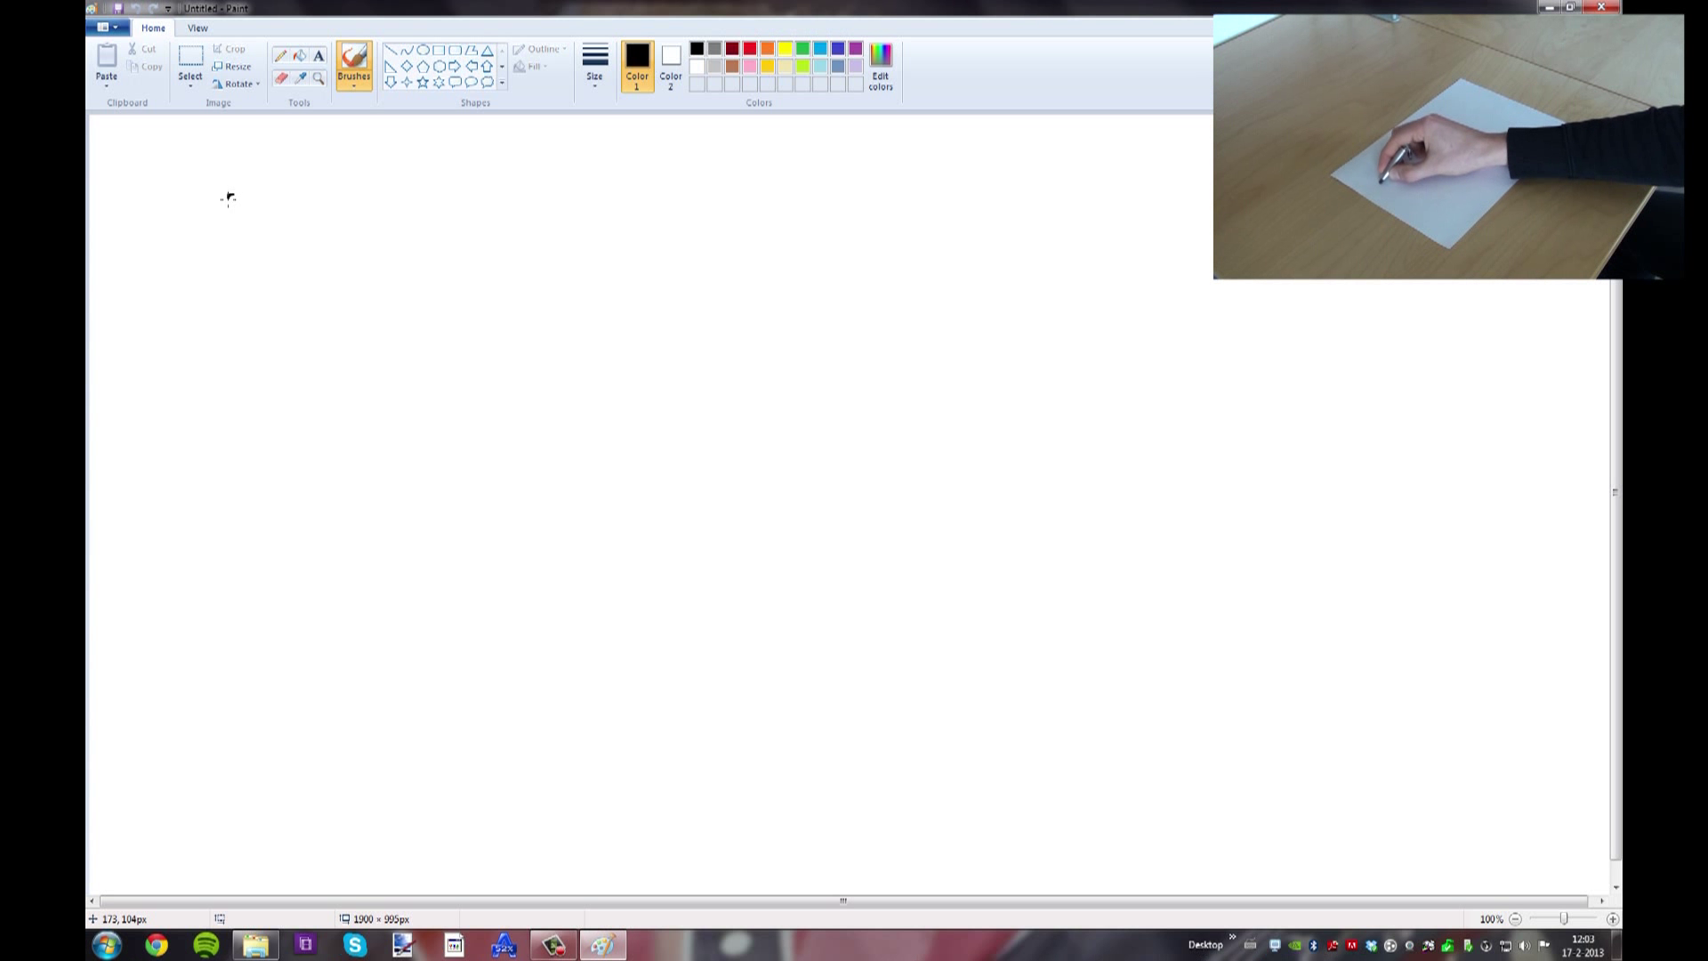
Handwrite 'muke's' in black brush strokes across the upper canvas with the Wiimote pen.
drag(230, 196, 484, 294)
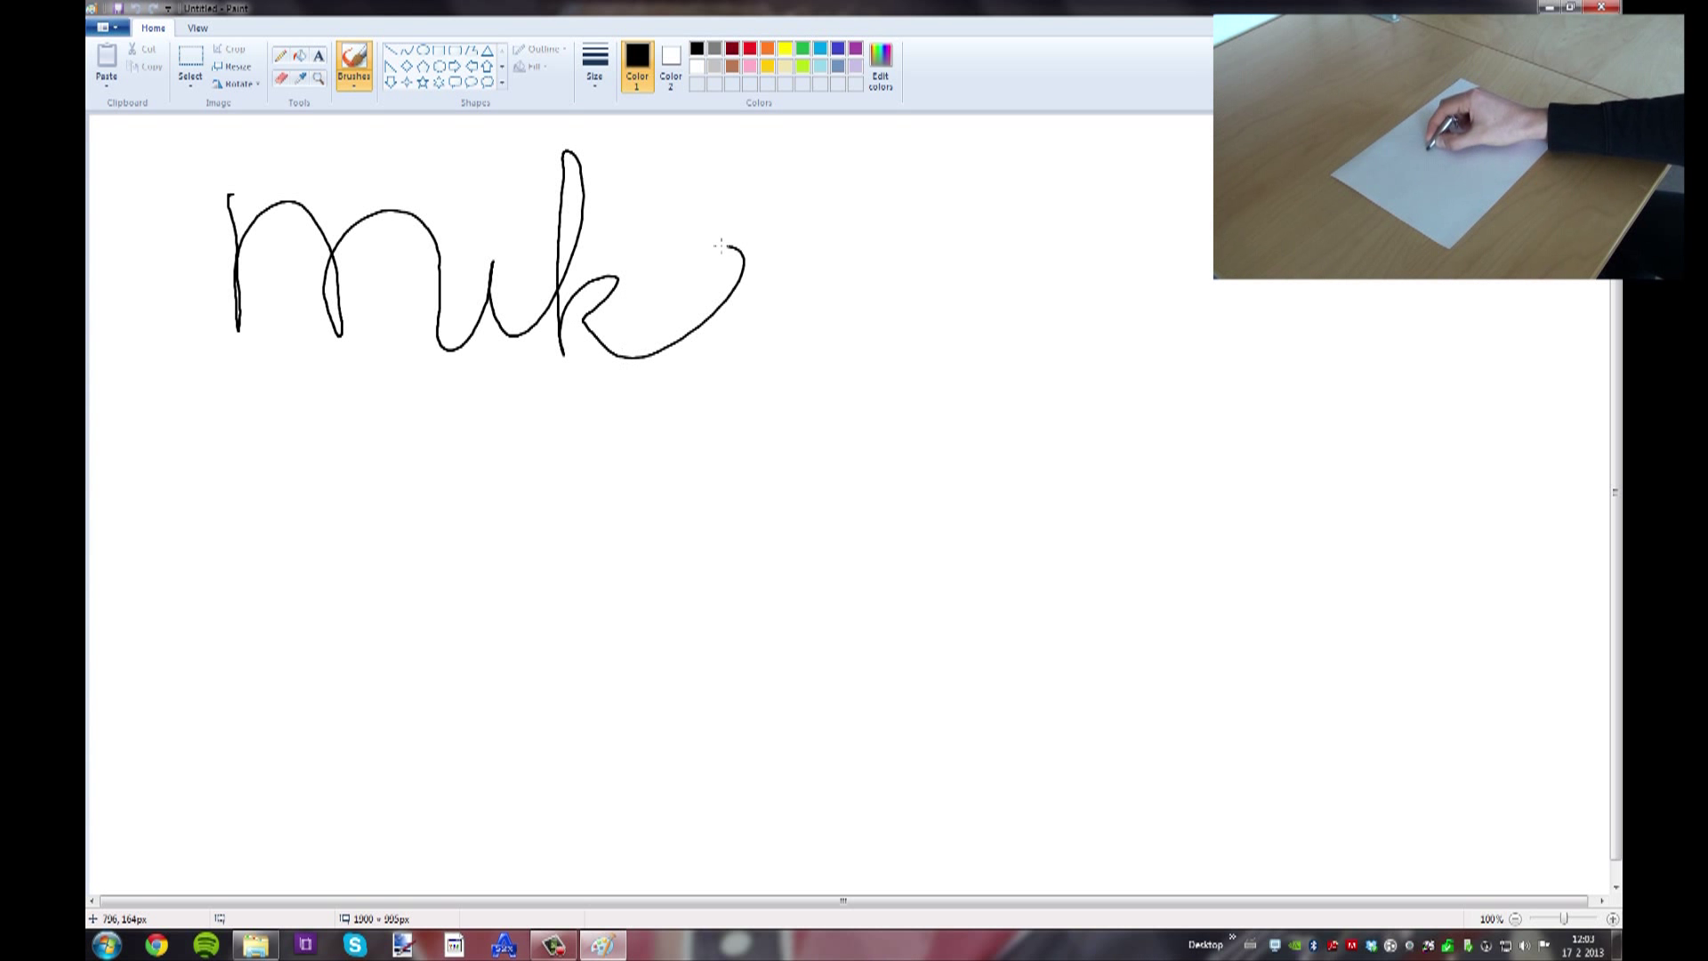
drag(713, 251, 1036, 338)
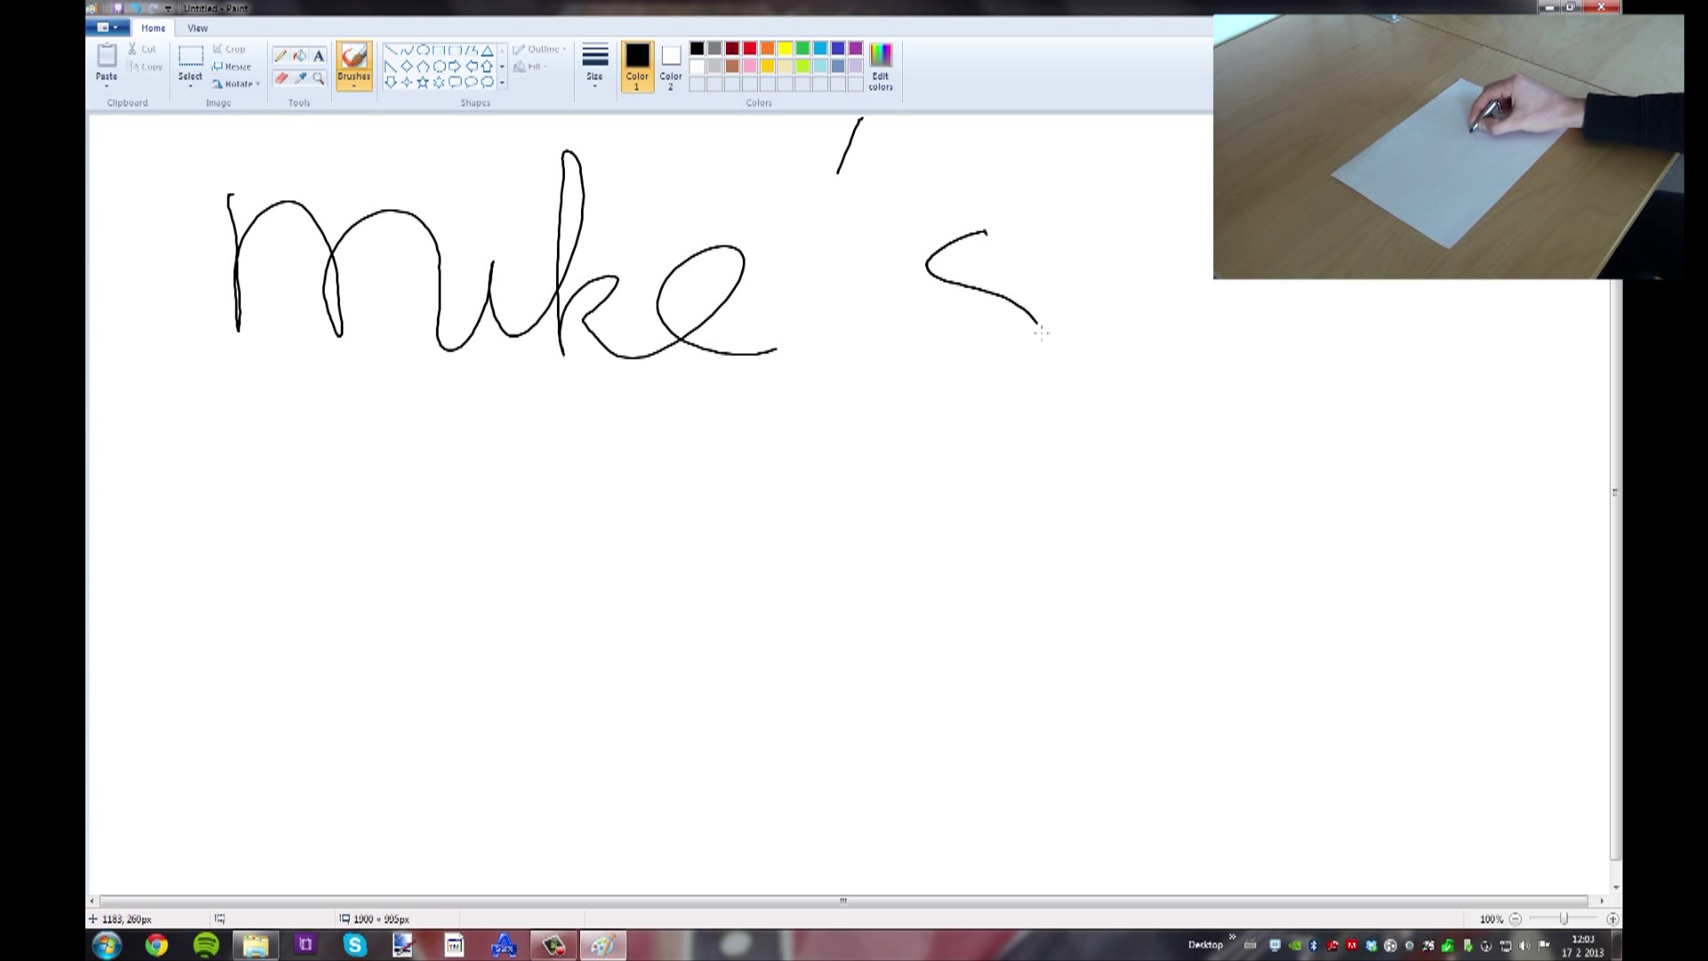